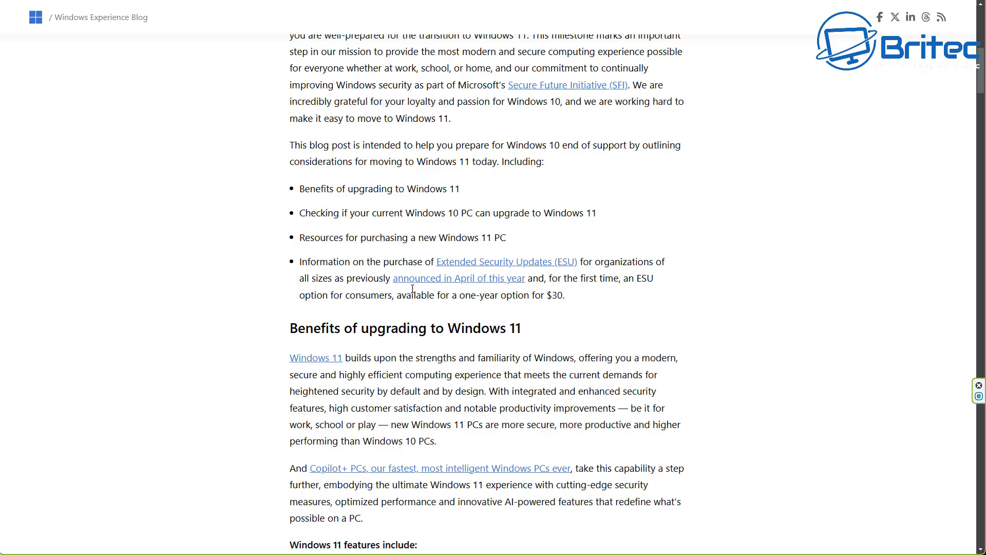
pyautogui.moveTo(299, 265)
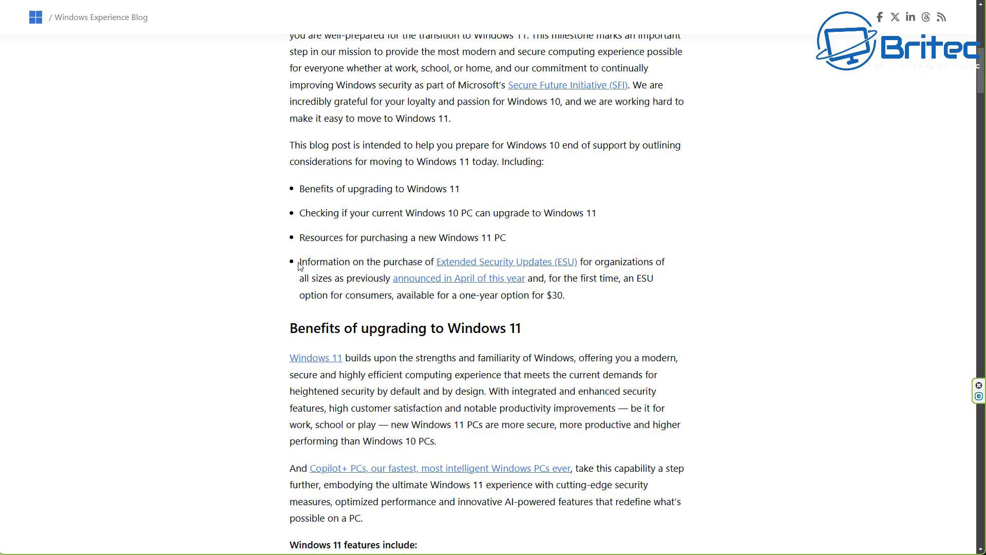
# Step: Select the bullet about the $30 one-year consumer ESU option, then switch to the 0patch tab
pyautogui.moveTo(299, 262); pyautogui.dragTo(603, 281)
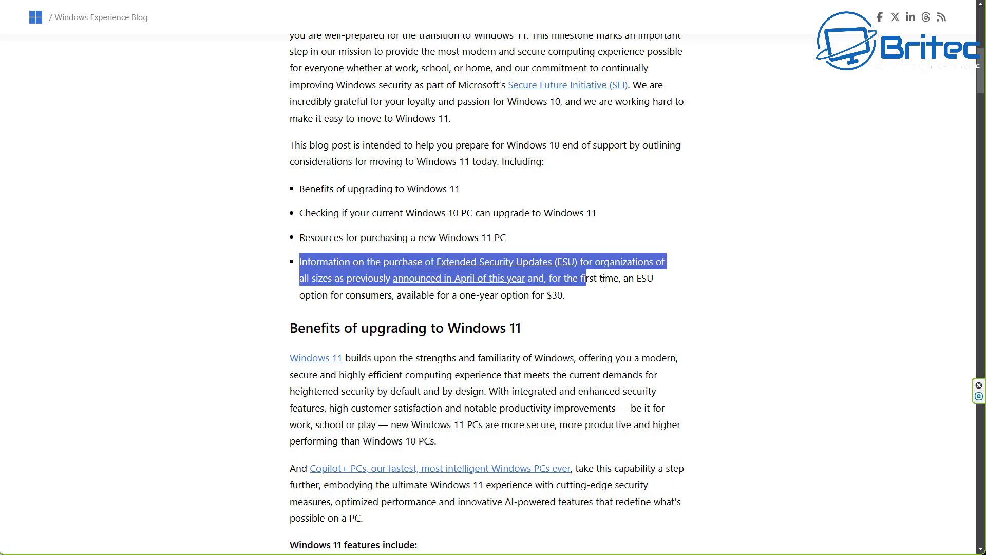
pyautogui.moveTo(603, 282); pyautogui.dragTo(565, 295)
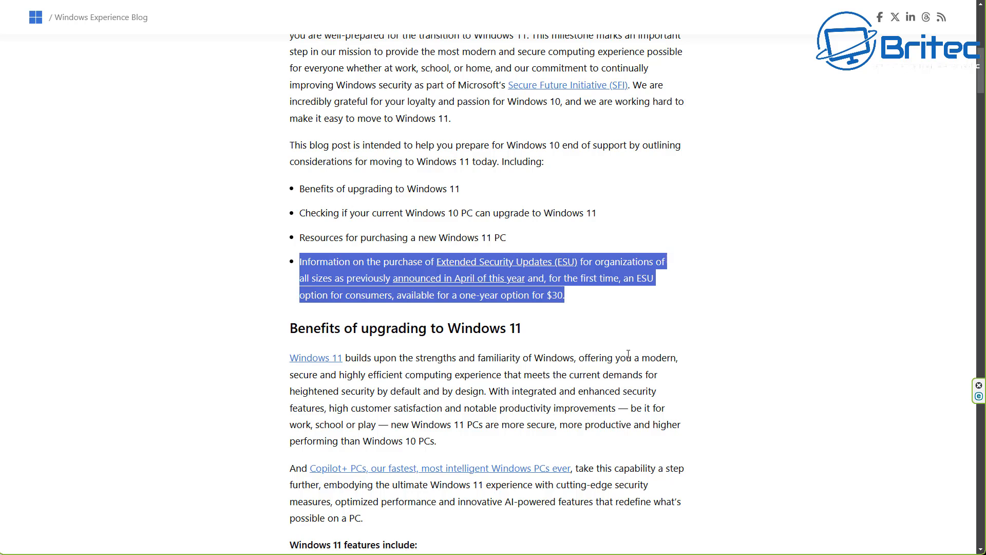
pyautogui.moveTo(574, 299)
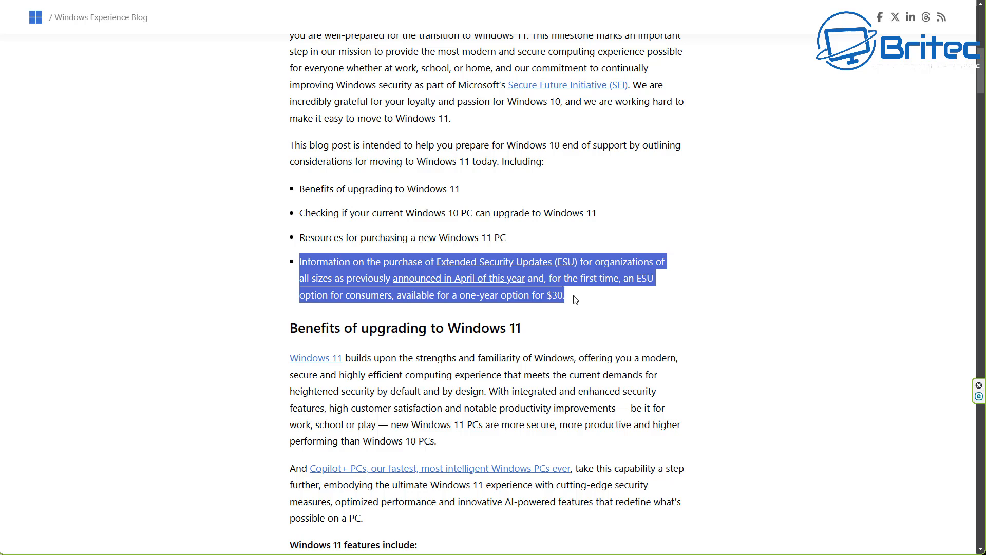
pyautogui.click(573, 320)
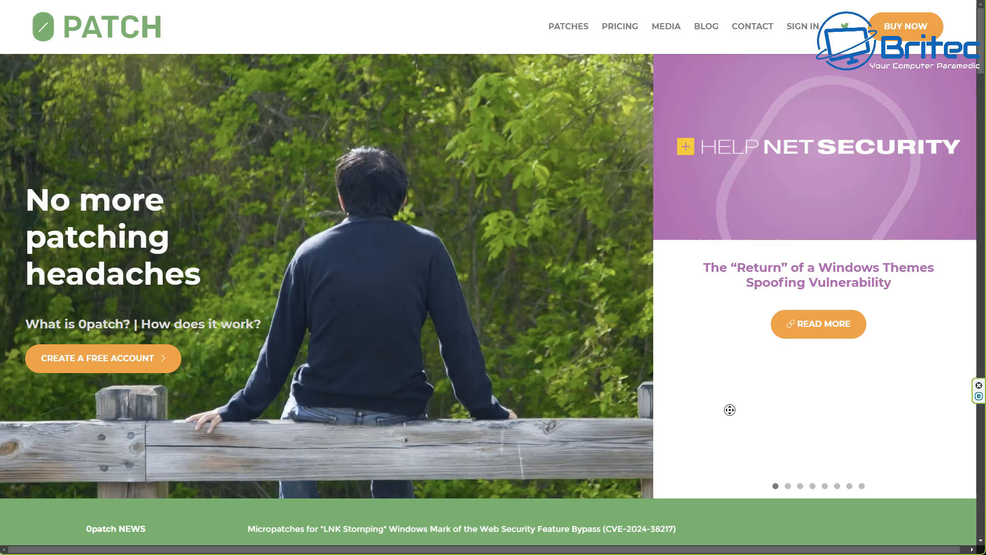
# Step: Scroll down the 0patch home page through 'What is 0patch?' and its micropatching targets list
pyautogui.scroll(-3)
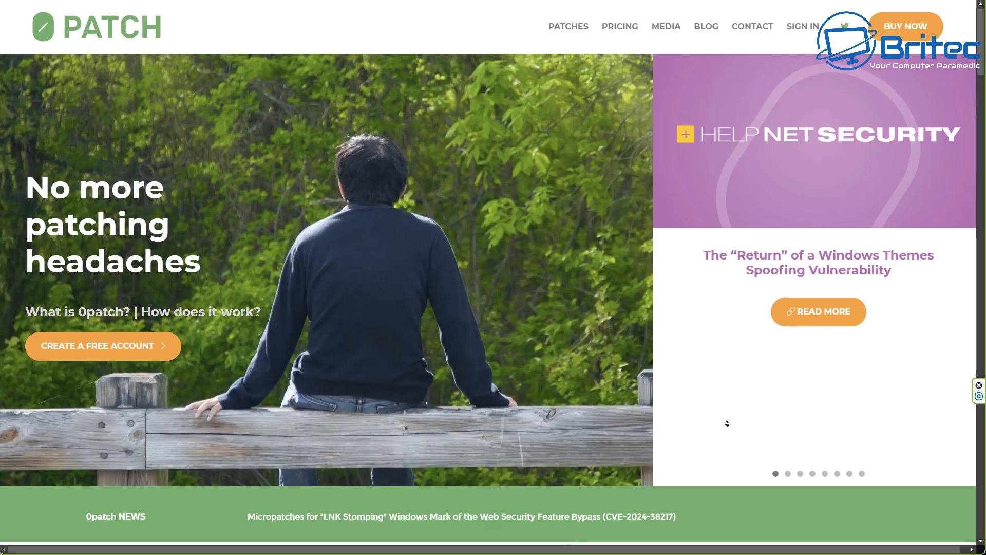
pyautogui.scroll(-3)
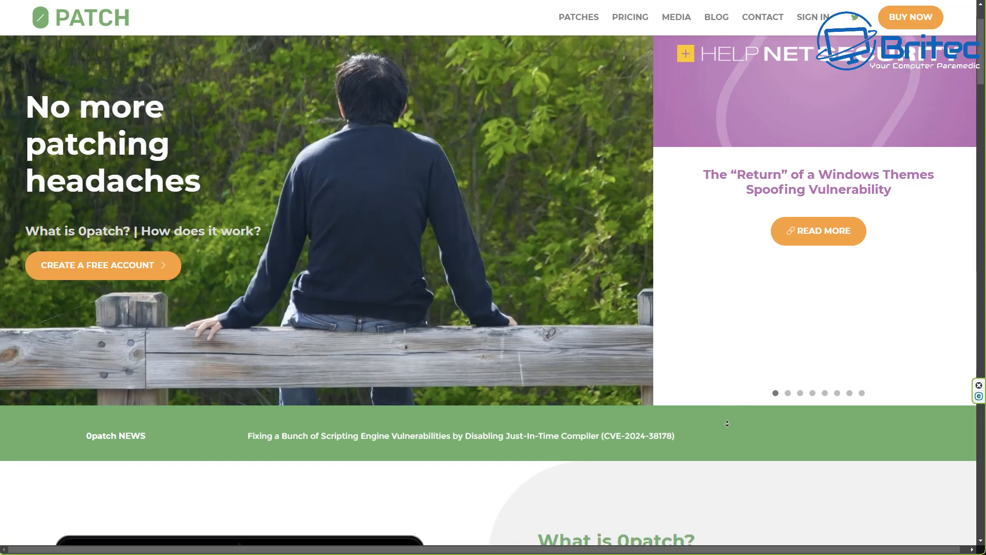
pyautogui.scroll(-3)
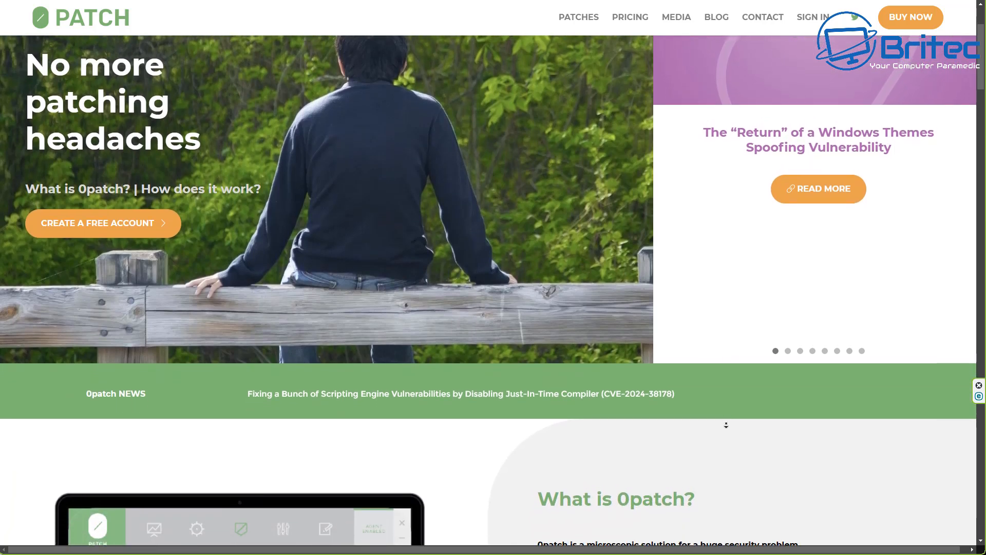
pyautogui.scroll(-3)
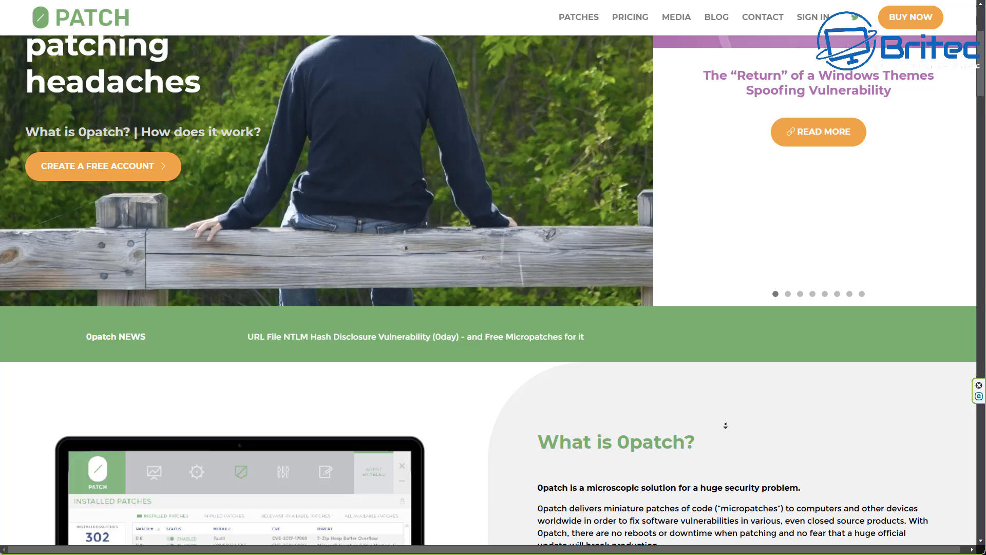
pyautogui.scroll(-3)
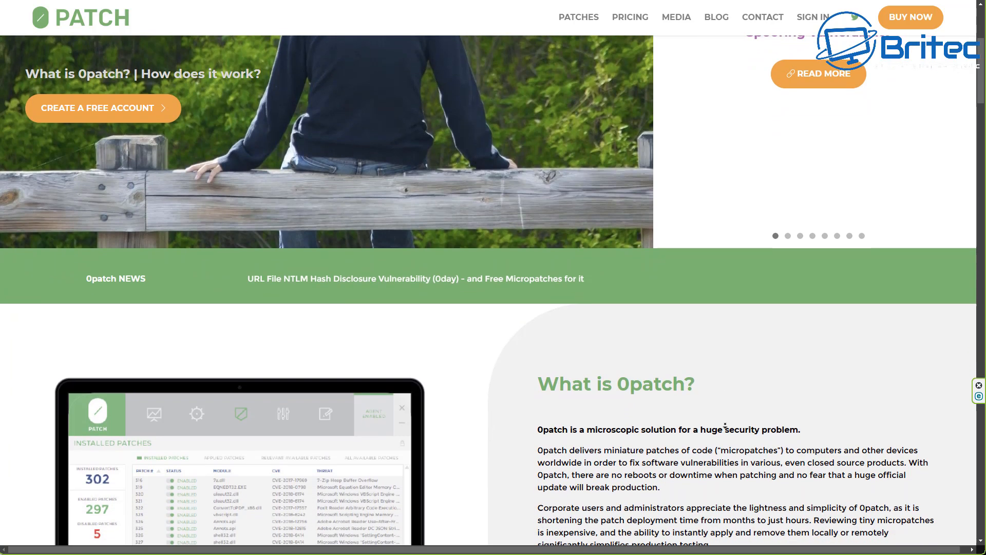
pyautogui.scroll(-3)
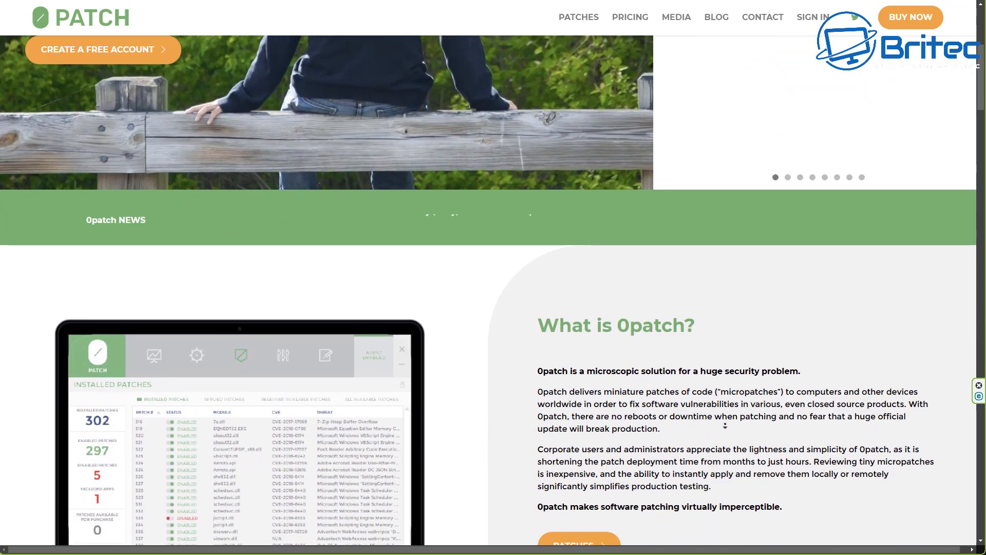
pyautogui.scroll(-3)
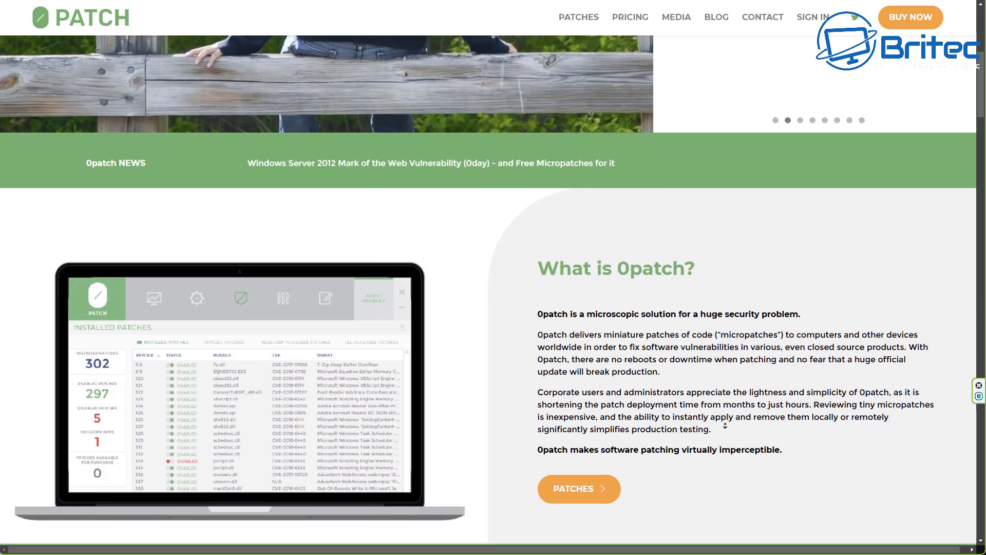
pyautogui.scroll(-3)
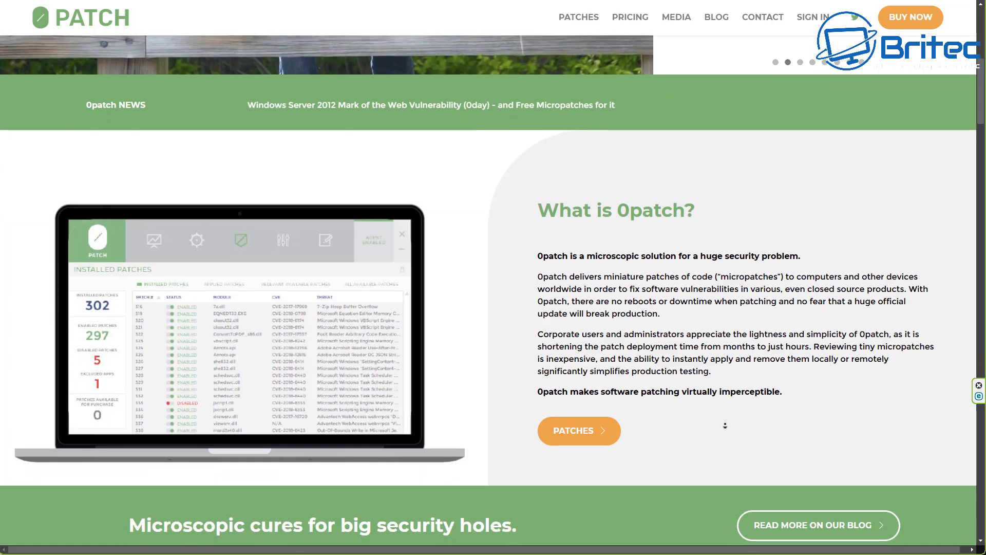
pyautogui.scroll(-3)
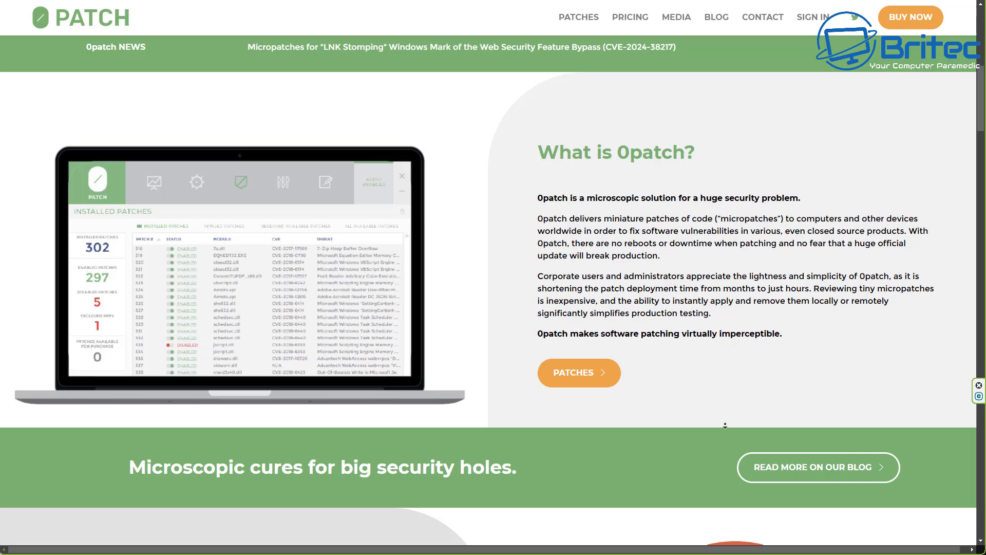
pyautogui.scroll(-3)
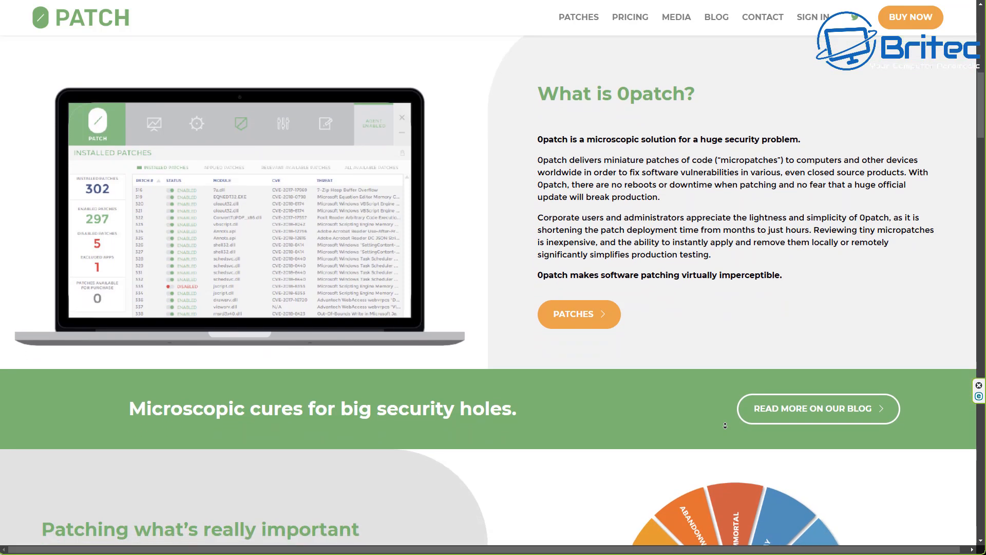
pyautogui.scroll(-3)
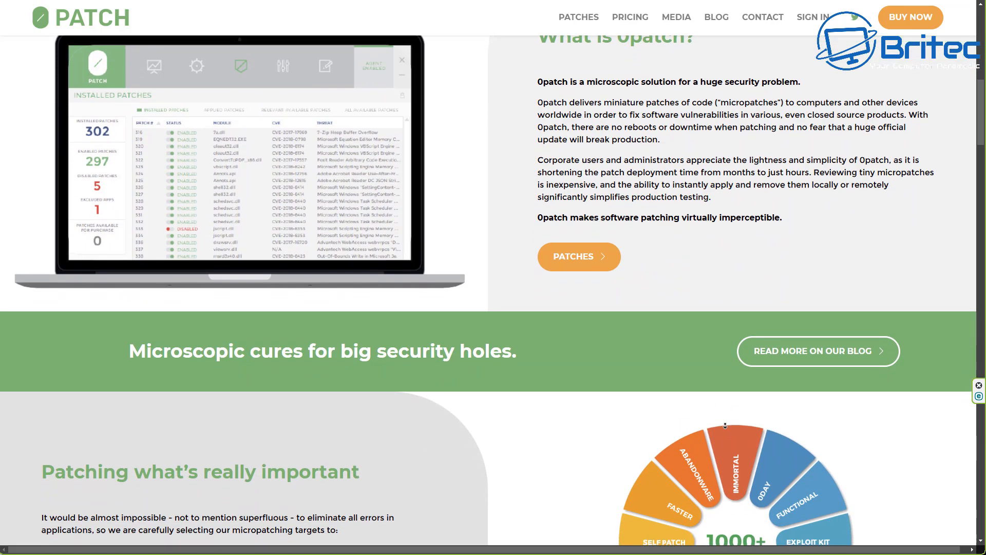
pyautogui.scroll(-3)
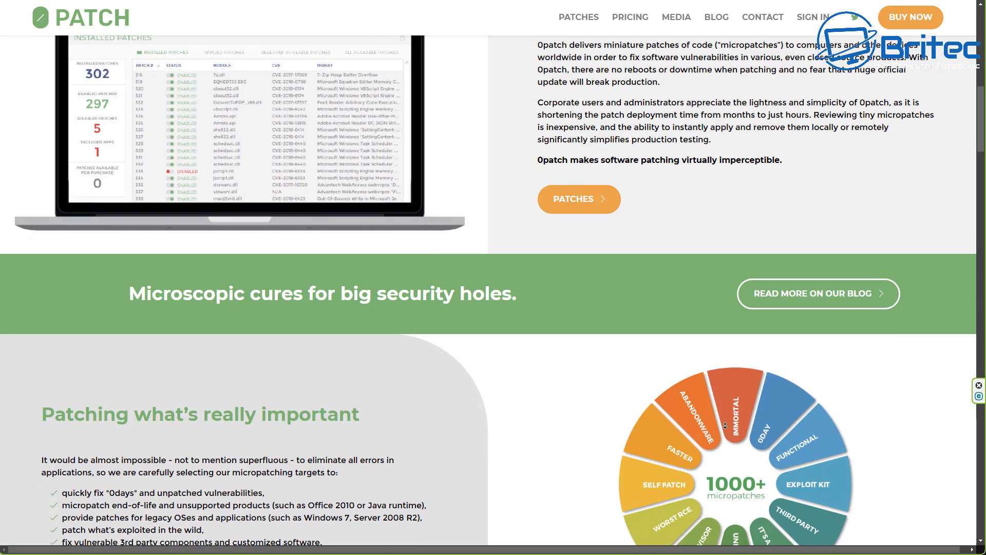
pyautogui.scroll(-3)
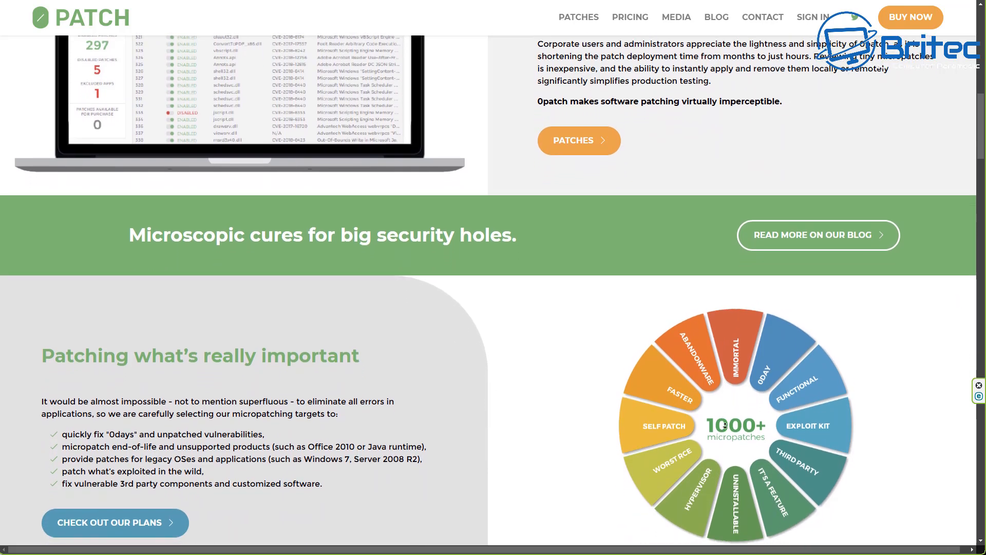
pyautogui.scroll(-3)
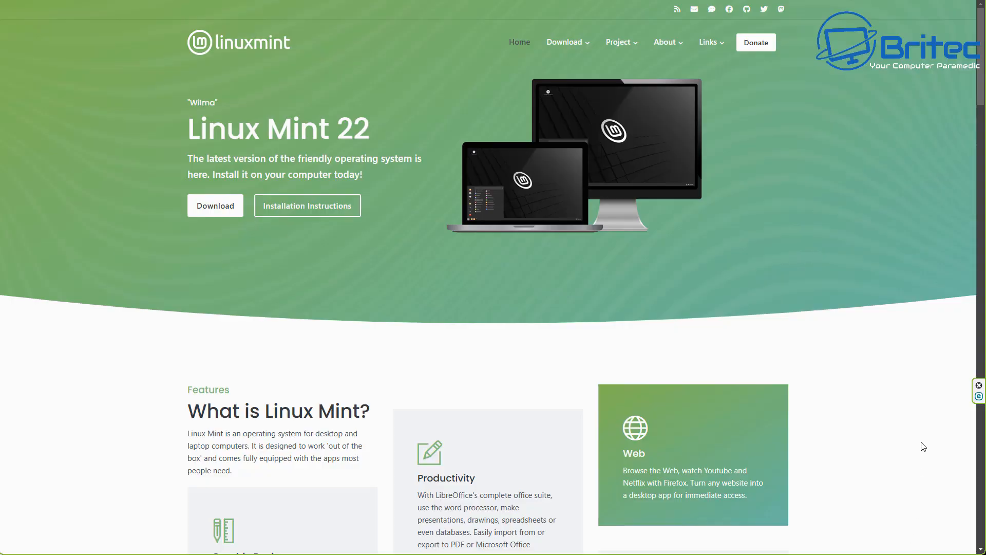
# Step: Scroll down the Linux Mint home page through Features and 'Why choose Linux Mint?' to the questions section
pyautogui.scroll(-3)
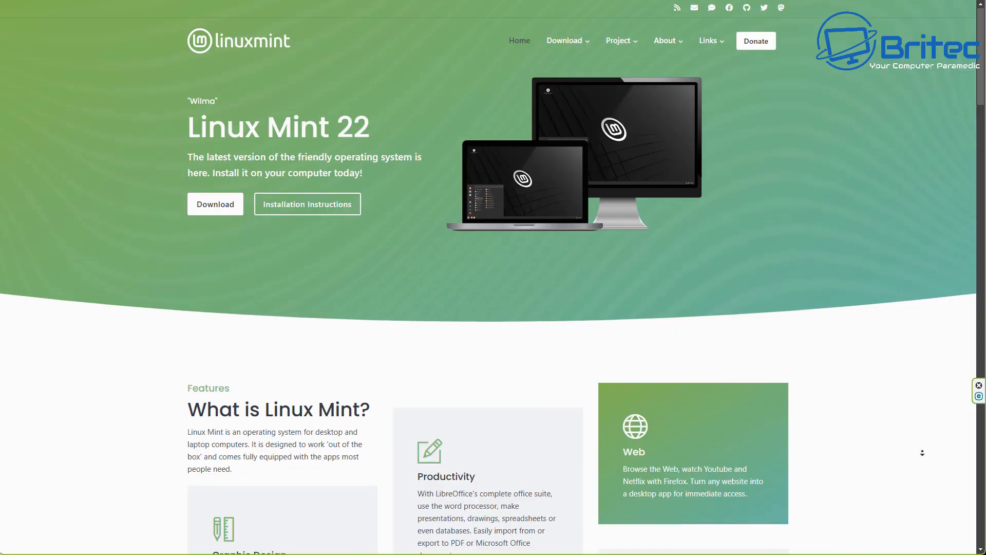
pyautogui.scroll(-3)
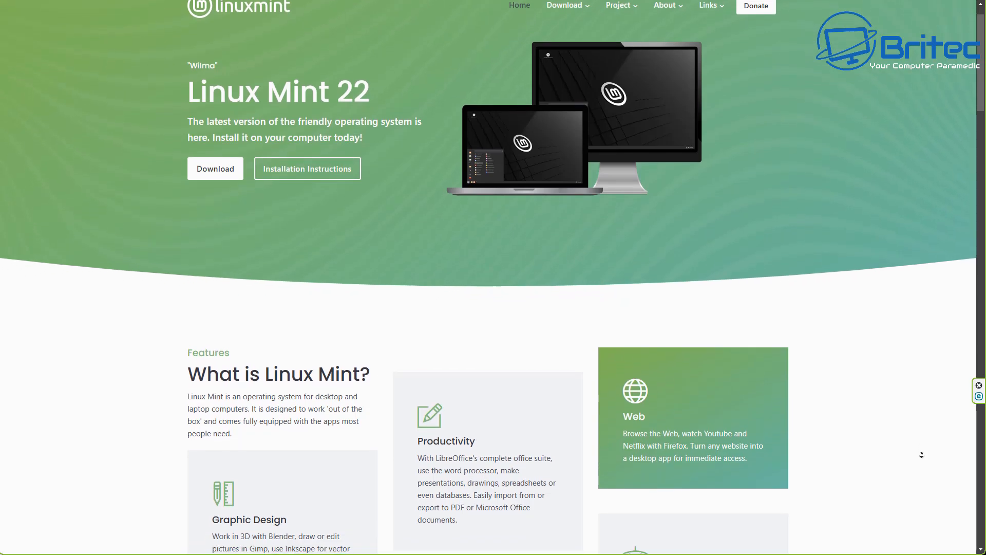
pyautogui.scroll(-3)
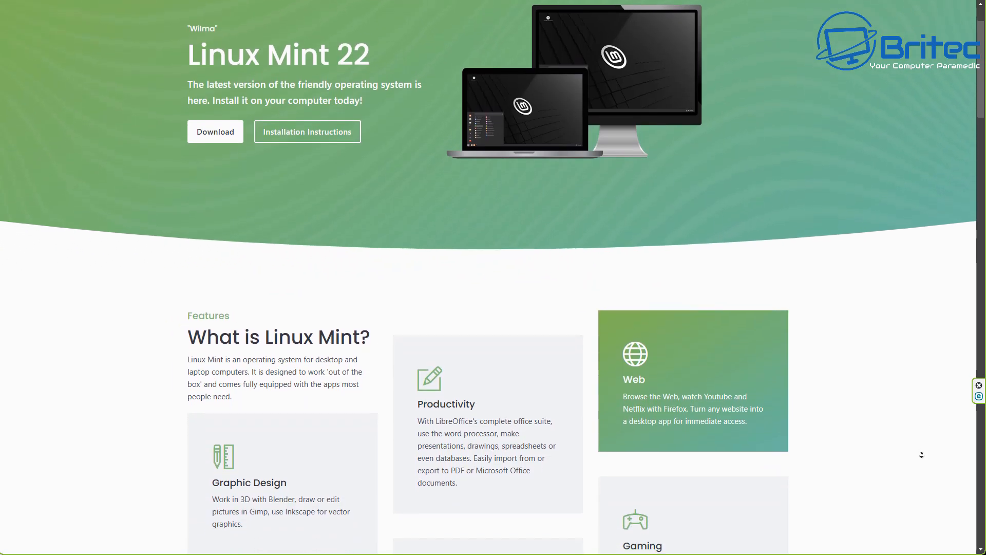
pyautogui.scroll(-3)
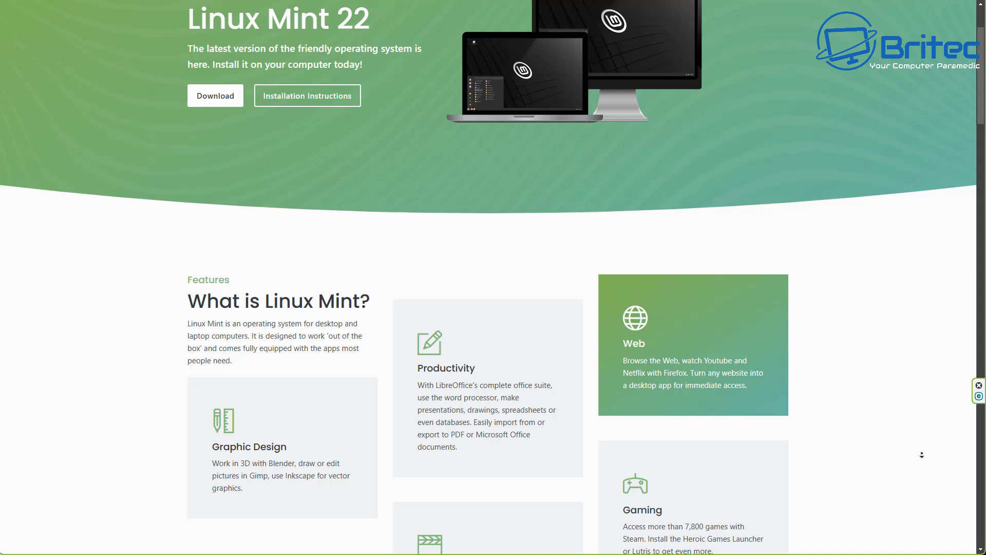
pyautogui.scroll(-3)
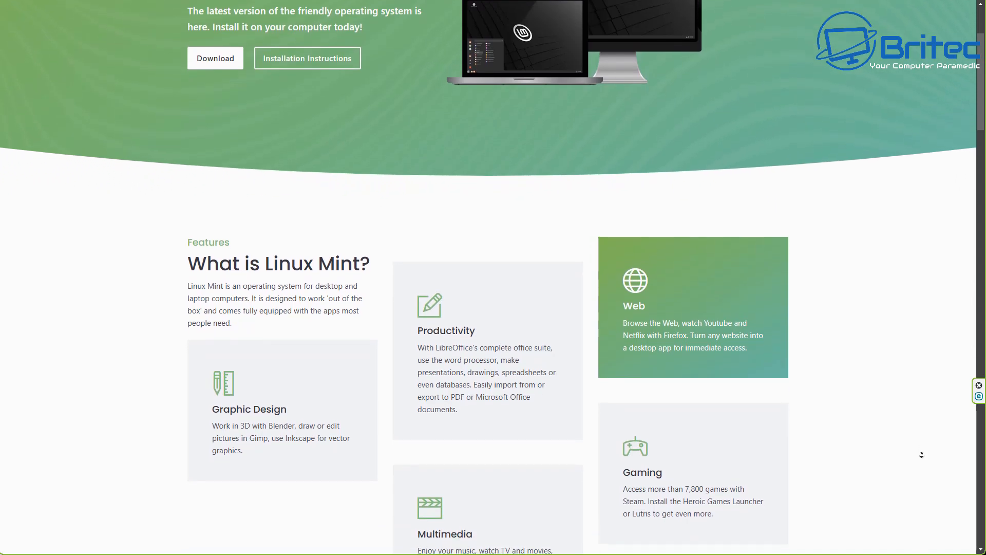
pyautogui.scroll(-3)
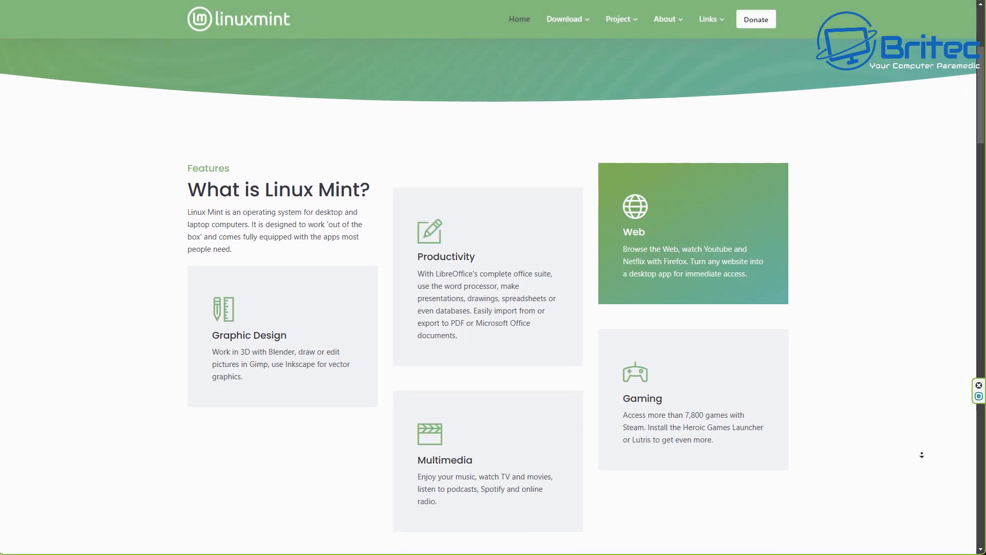
pyautogui.scroll(-3)
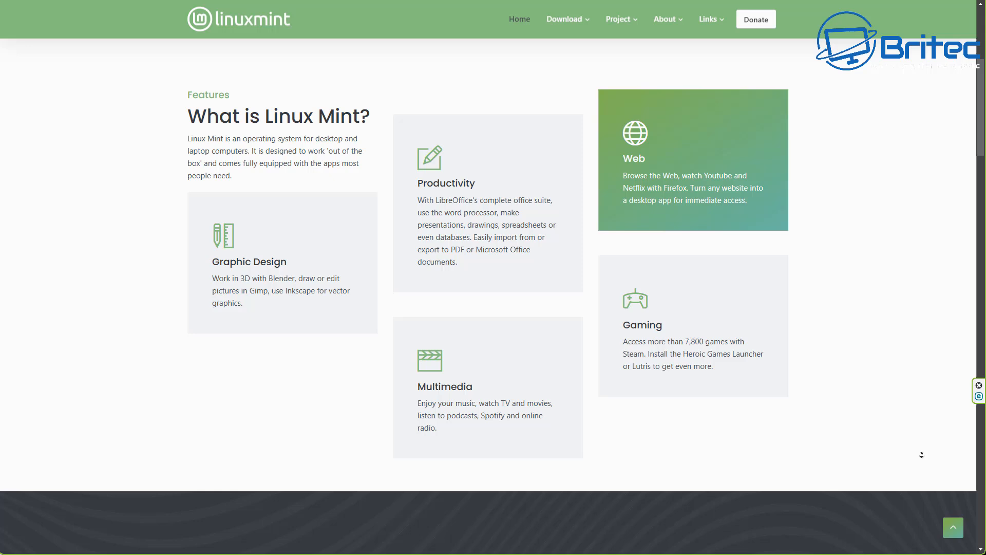
pyautogui.scroll(-3)
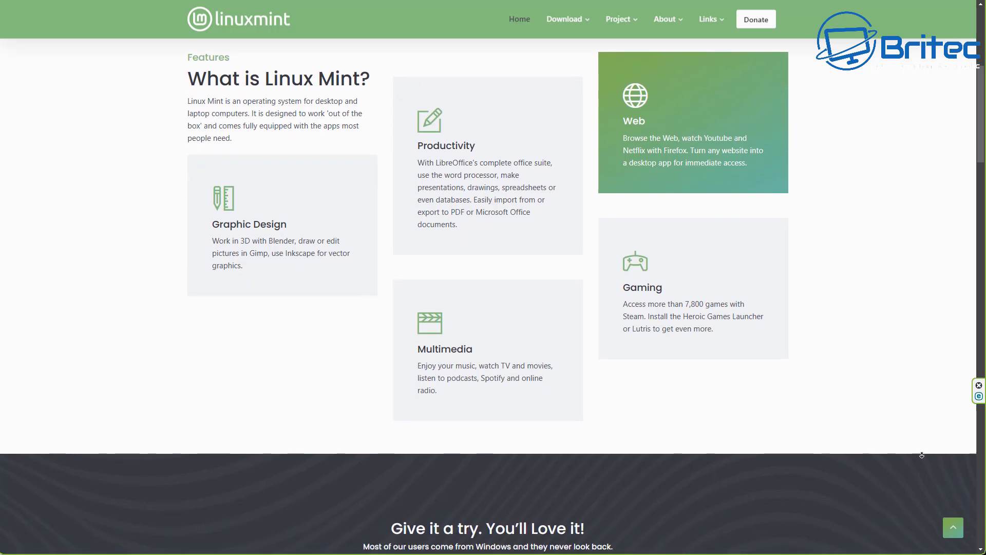
pyautogui.scroll(-3)
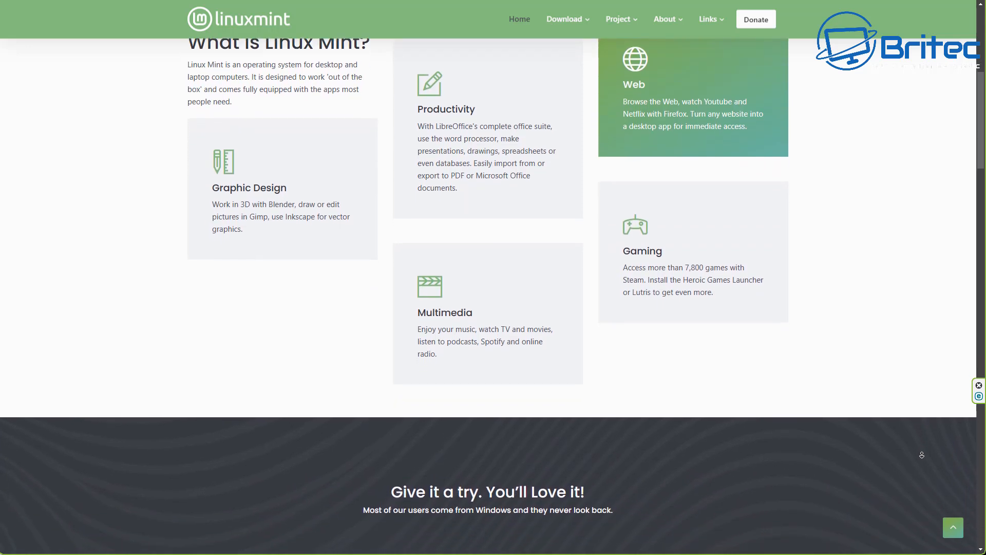
pyautogui.scroll(-3)
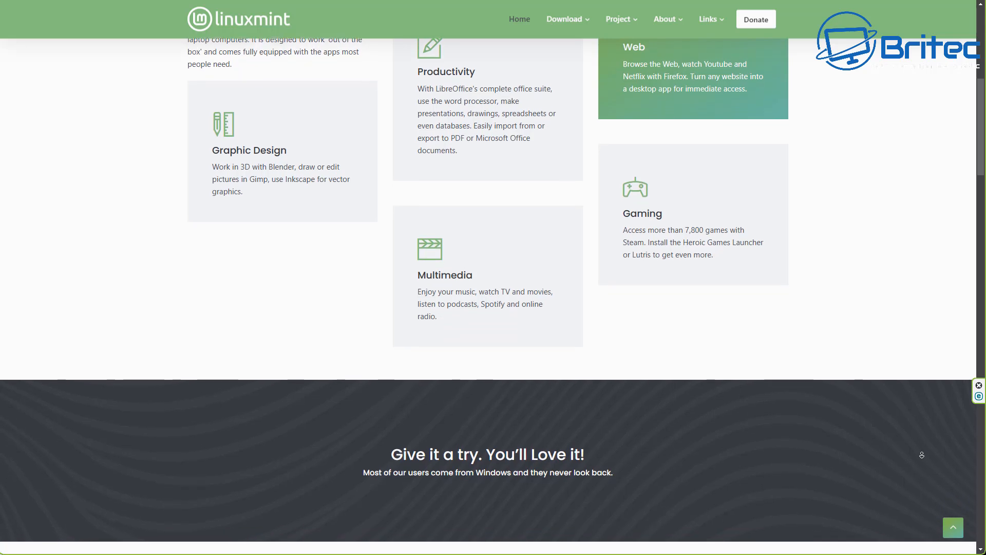
pyautogui.scroll(-3)
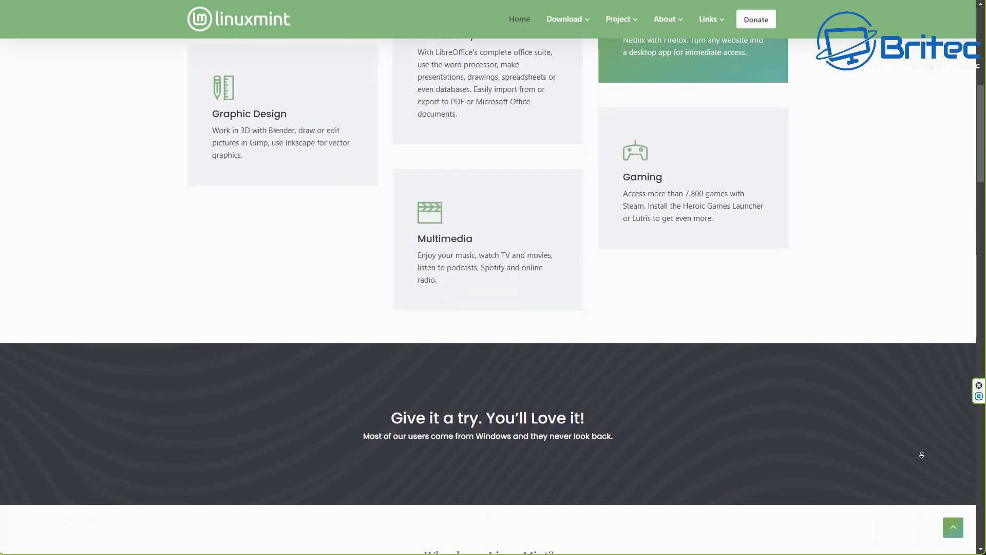
pyautogui.scroll(-3)
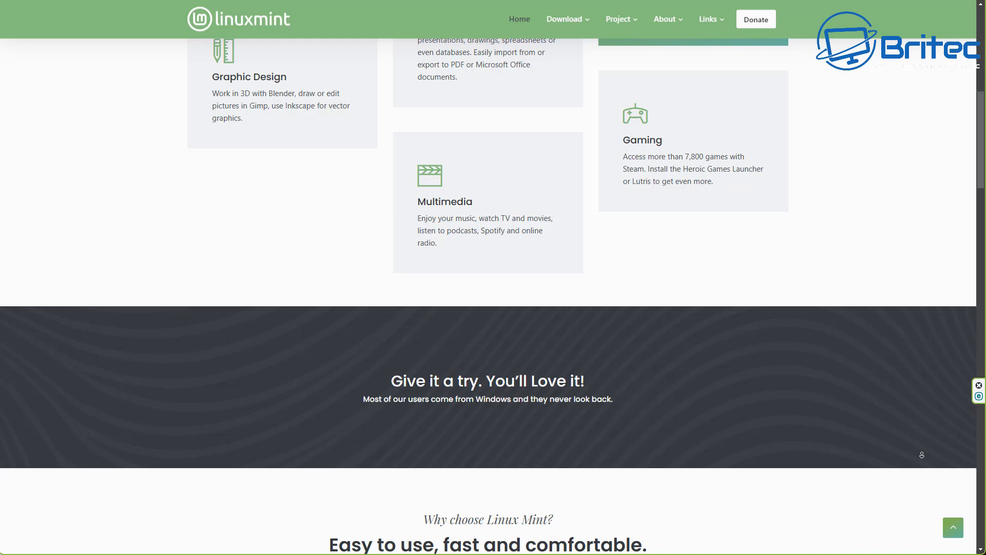
pyautogui.scroll(-3)
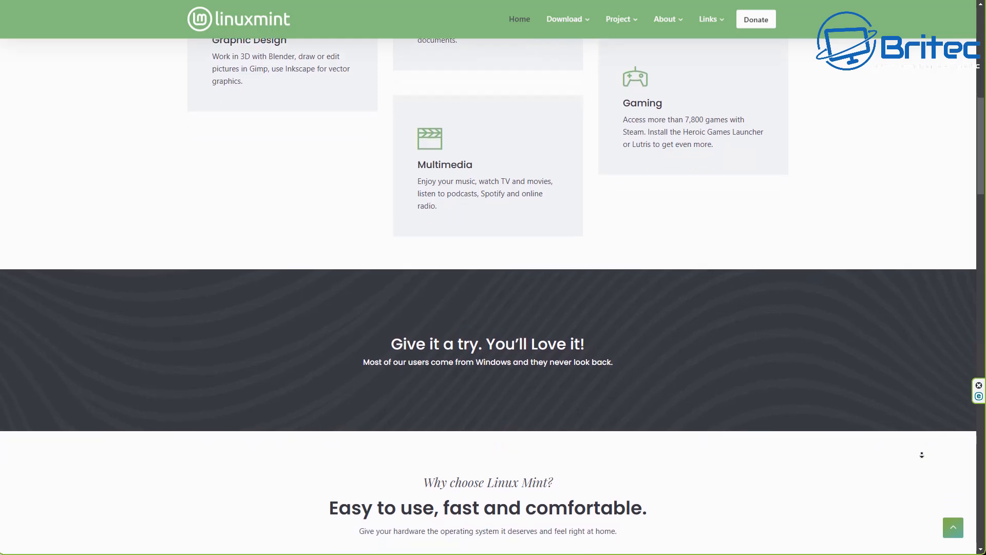
pyautogui.scroll(-3)
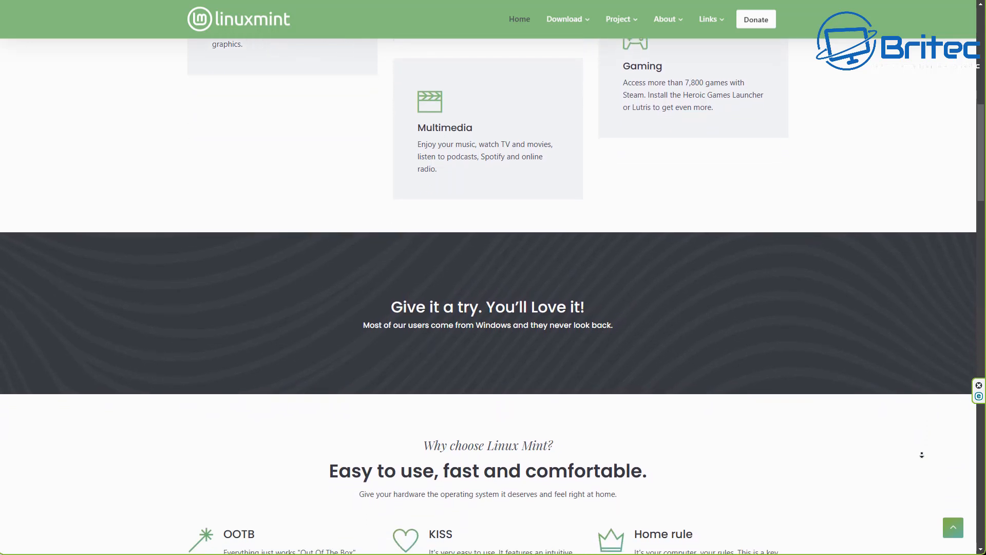
pyautogui.scroll(-3)
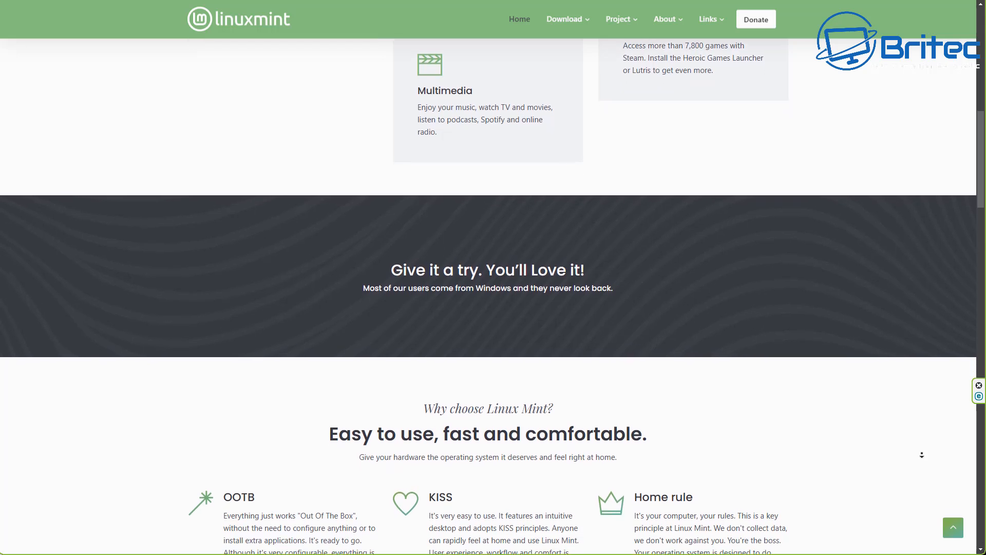
pyautogui.scroll(-3)
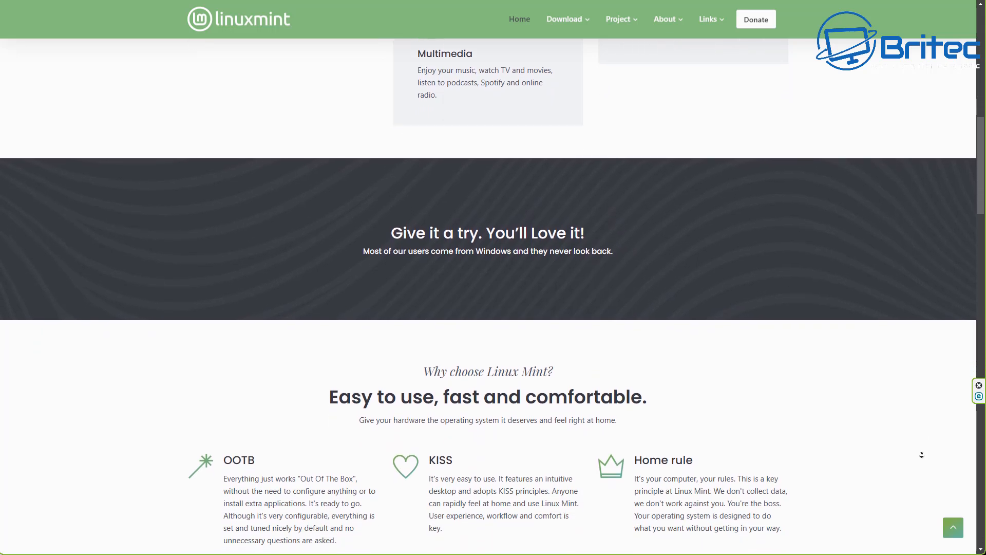
pyautogui.scroll(-3)
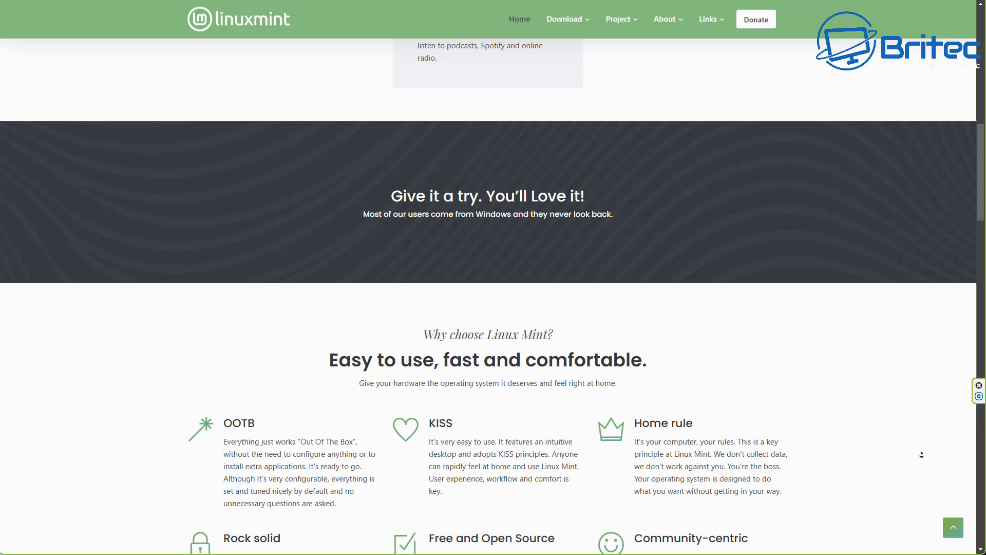
pyautogui.scroll(-3)
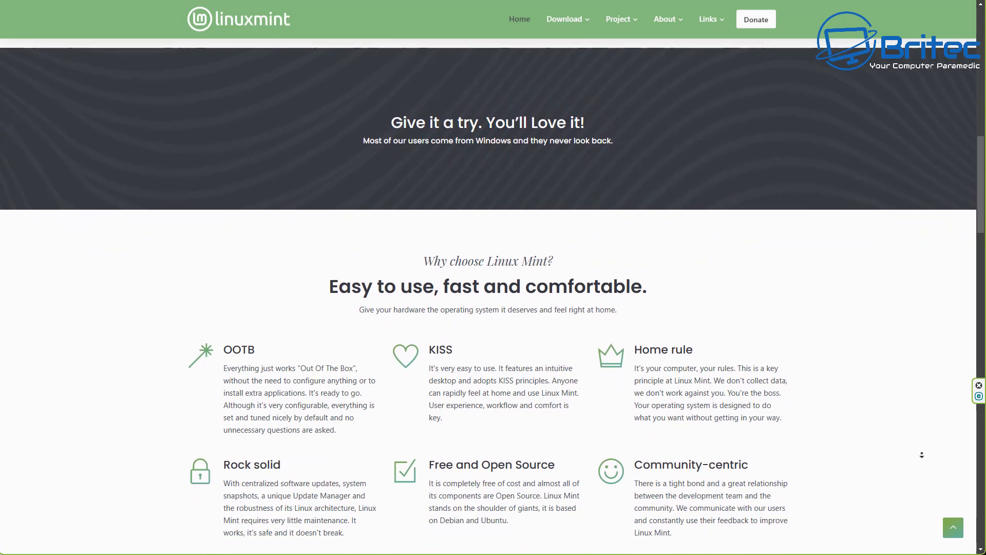
pyautogui.scroll(-3)
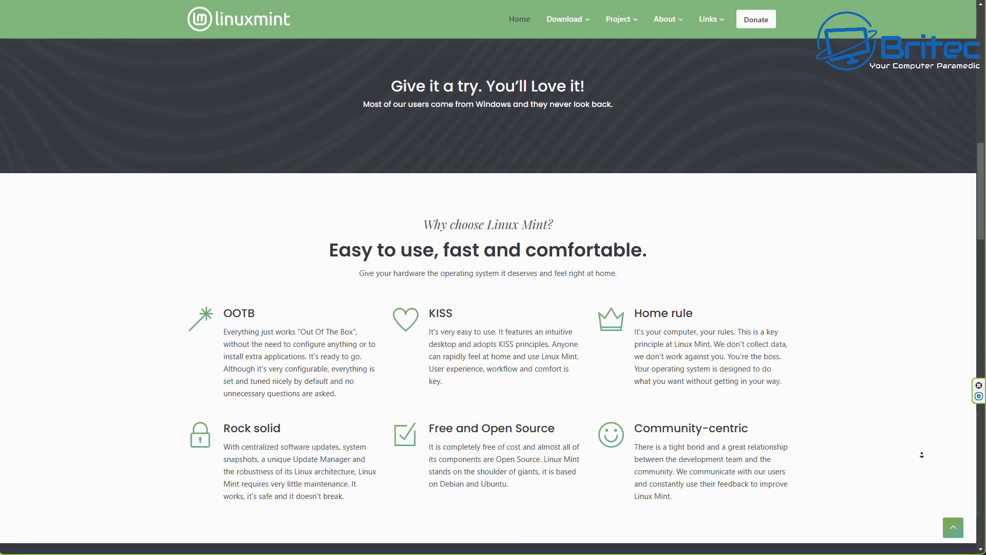
pyautogui.scroll(-3)
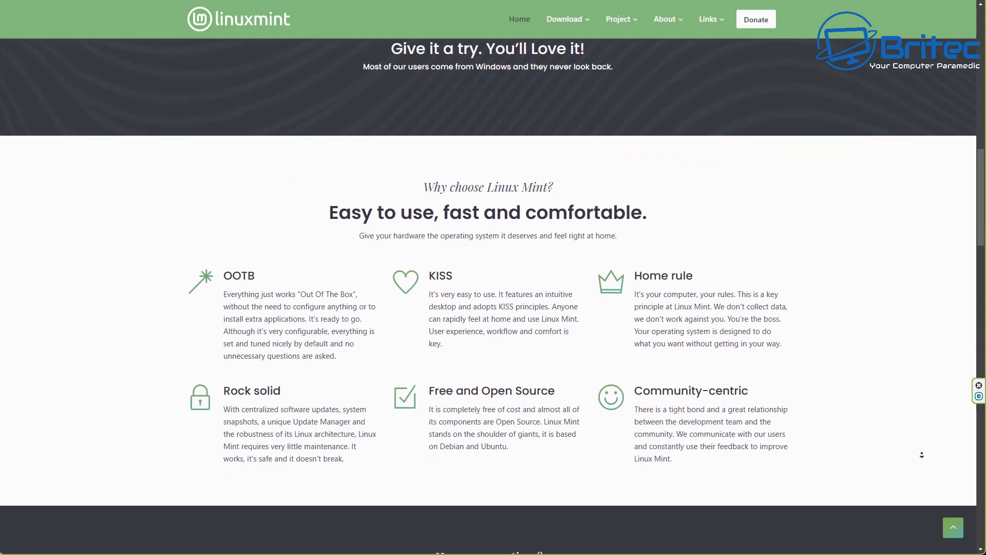
pyautogui.scroll(-3)
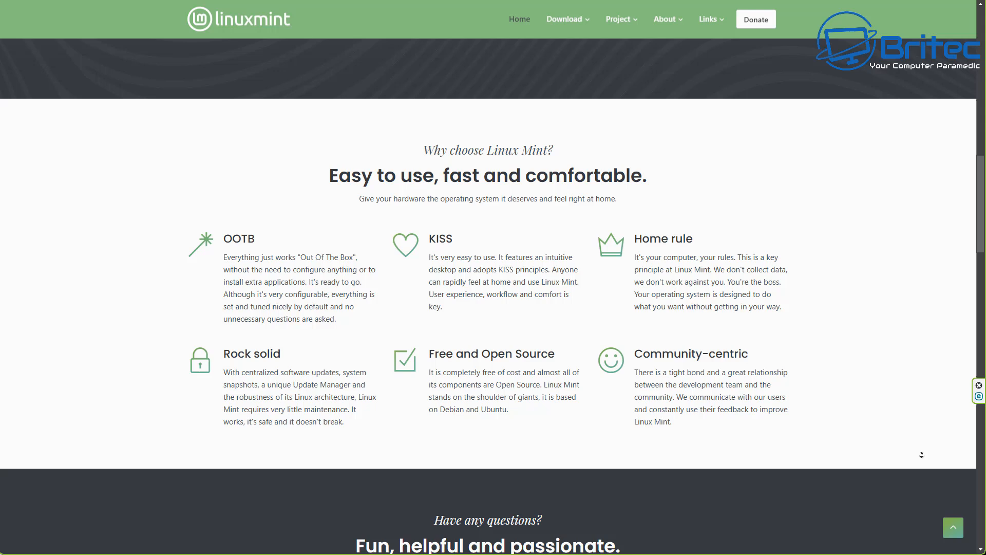
pyautogui.scroll(-3)
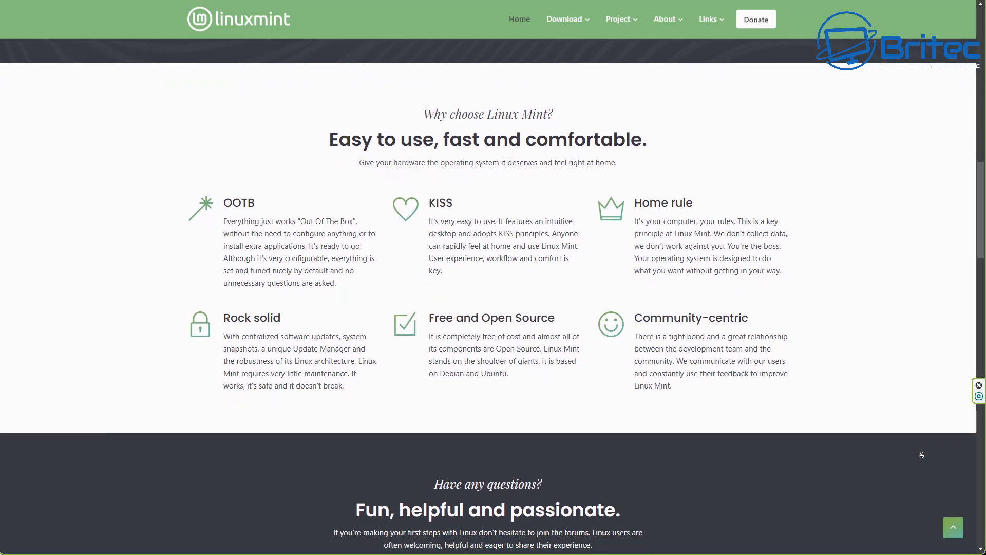
pyautogui.scroll(-3)
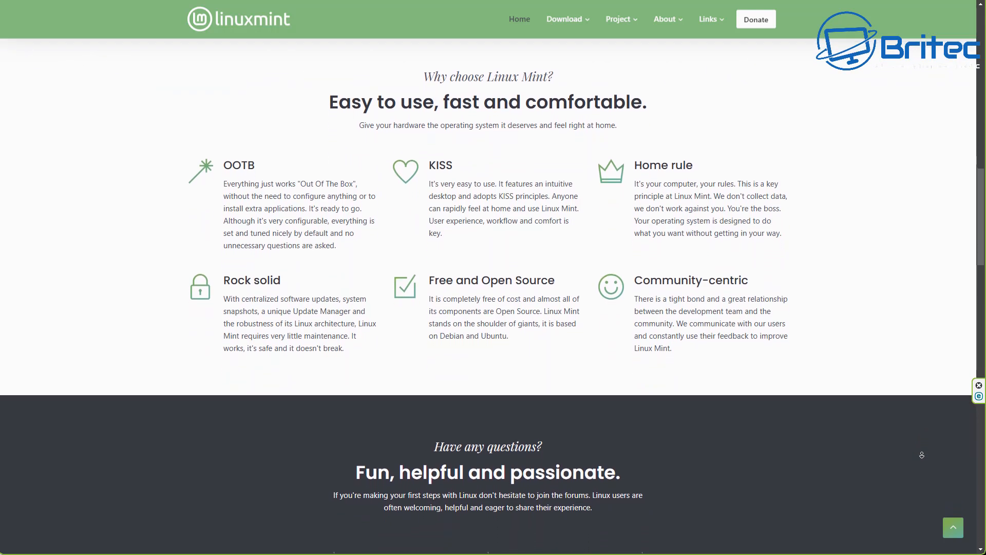
pyautogui.scroll(-3)
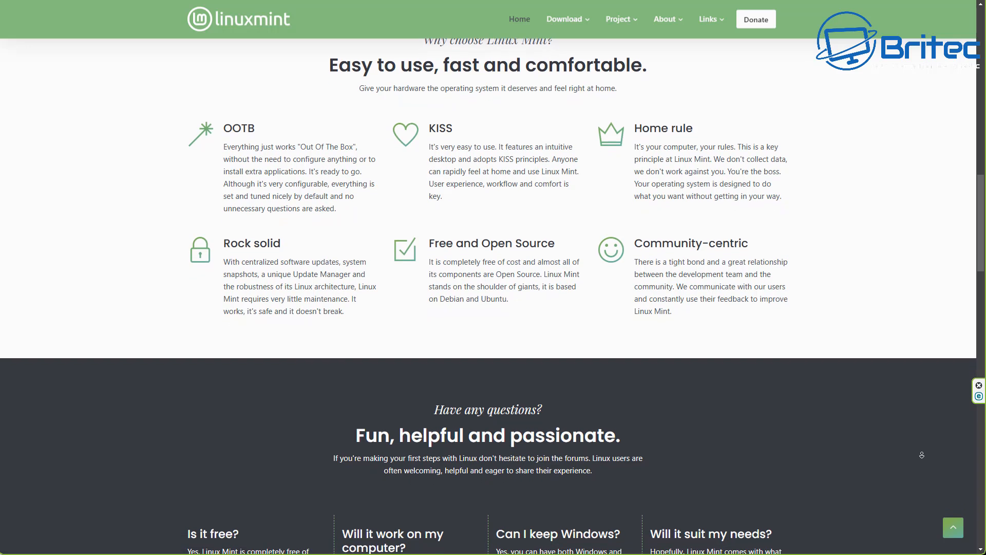
pyautogui.scroll(-3)
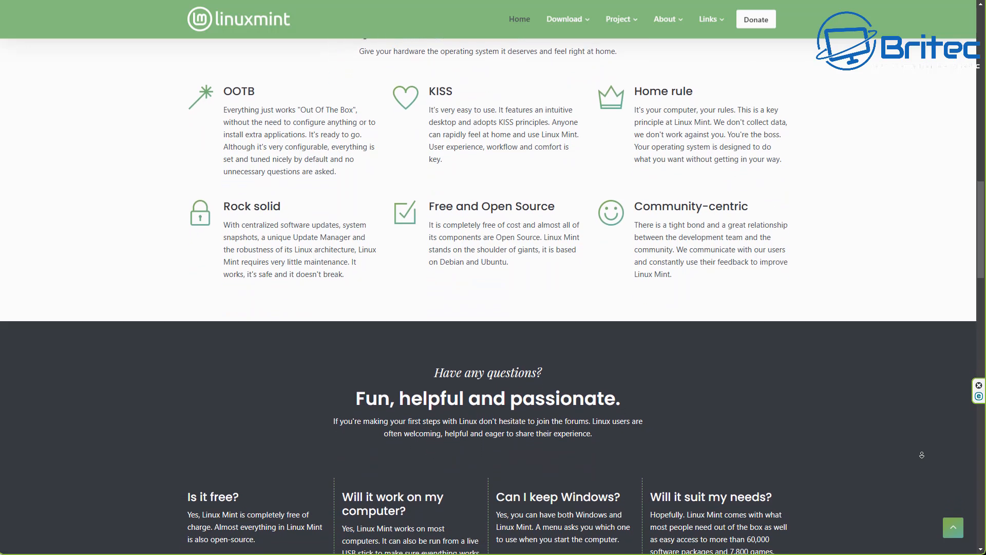
pyautogui.scroll(-3)
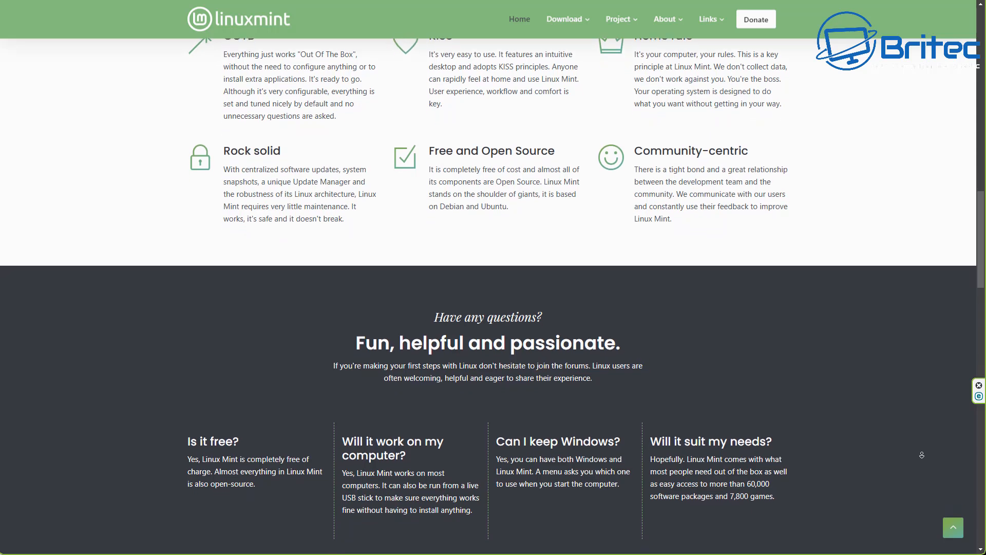
pyautogui.scroll(-3)
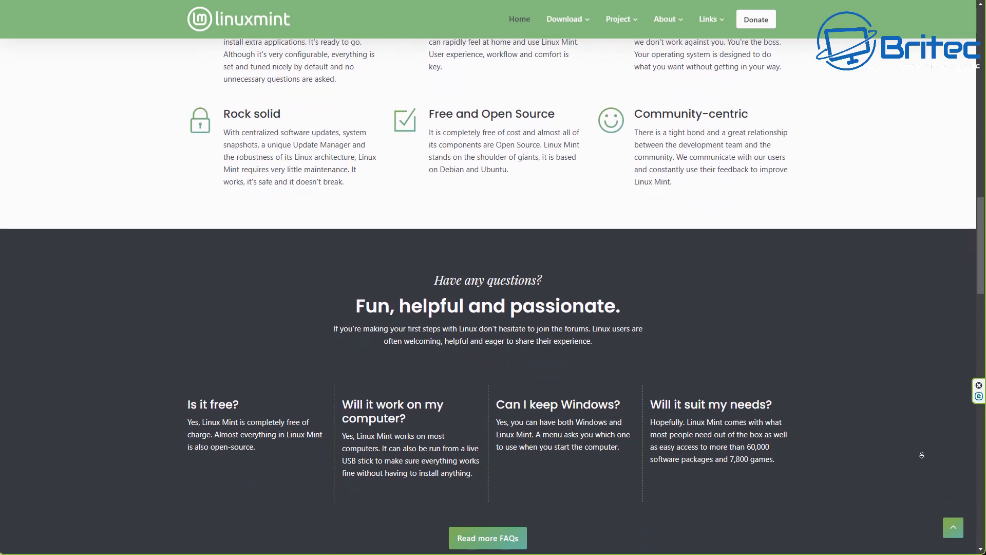
pyautogui.scroll(-3)
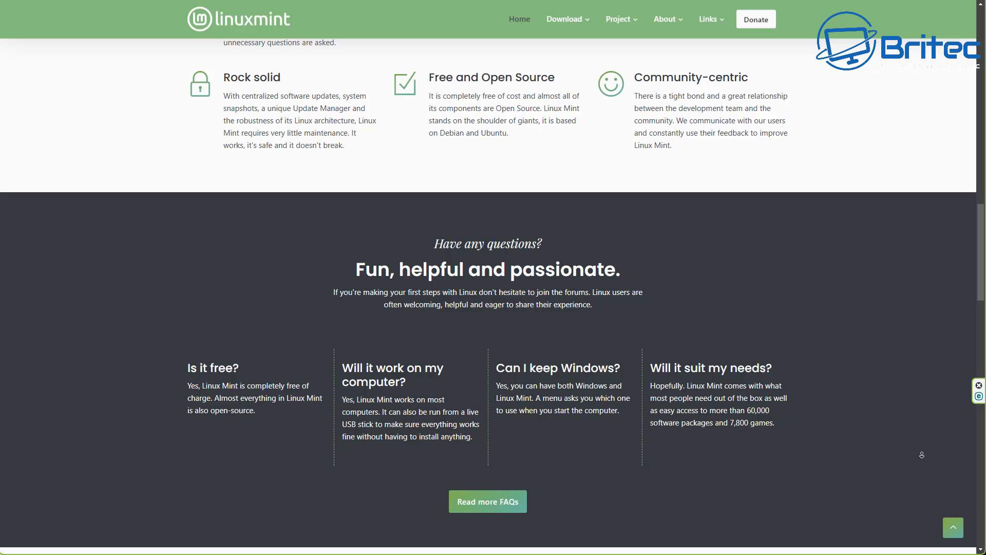